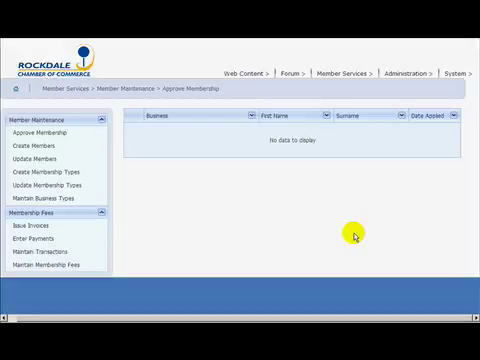
mouse_move(344, 164)
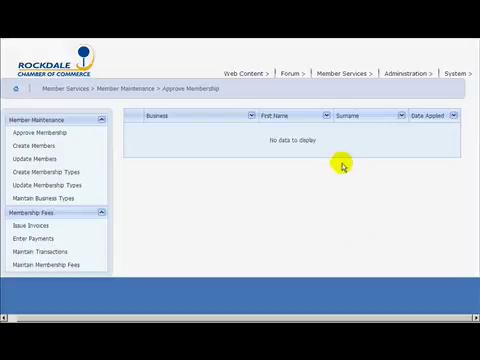
- Check under Member Services that Approve Membership lists no pending applications
left_click(344, 72)
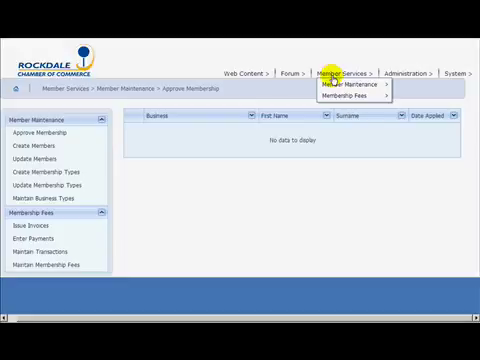
mouse_move(348, 88)
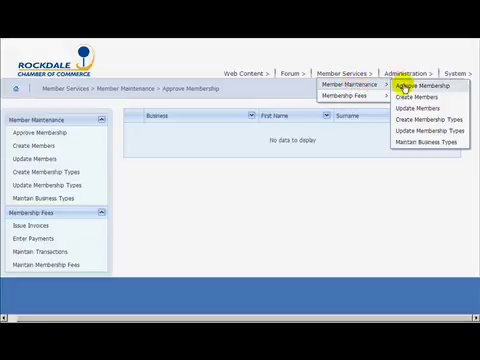
left_click(422, 94)
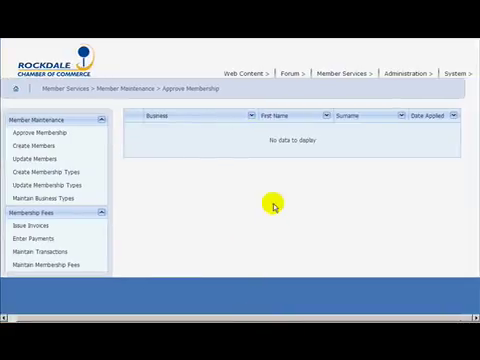
mouse_move(384, 152)
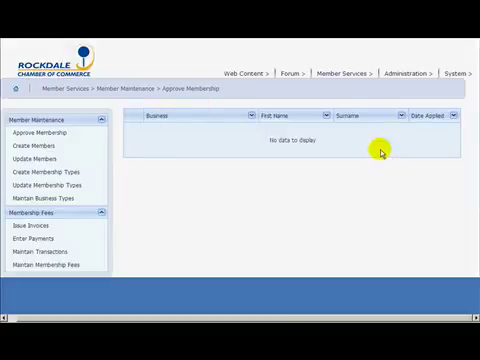
mouse_move(236, 100)
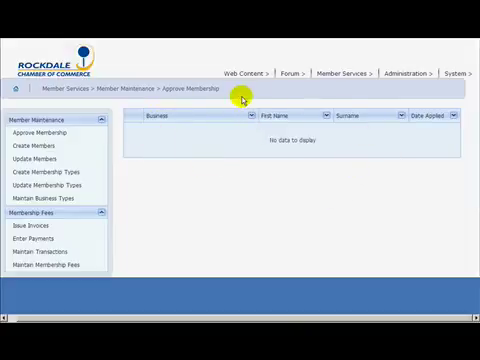
mouse_move(338, 118)
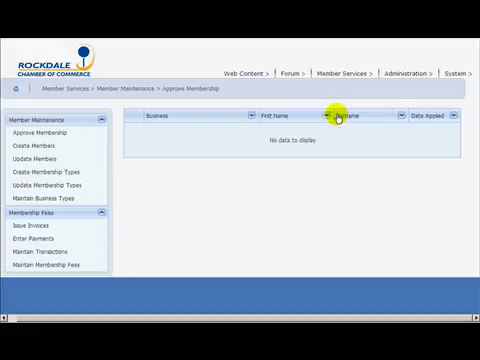
mouse_move(160, 140)
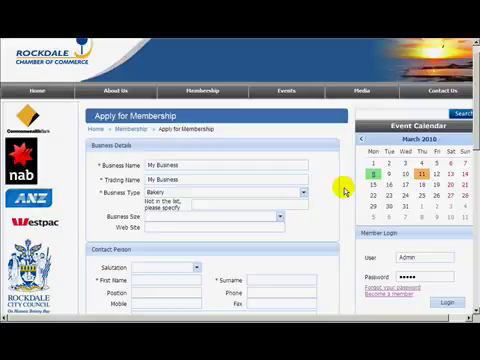
- Tick 'Same as Business Address' on the application form and reach the Submit button
scroll("down", 3)
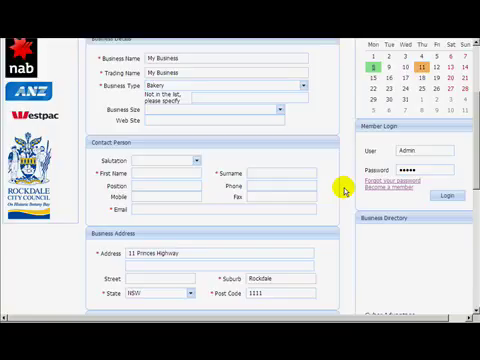
scroll("down", 3)
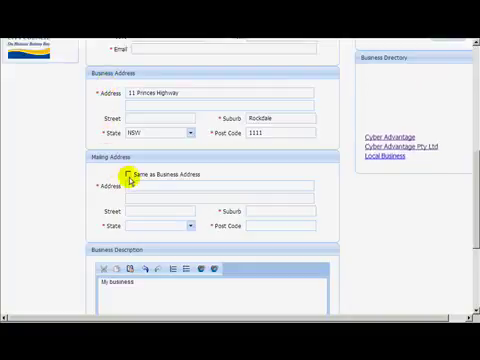
left_click(130, 174)
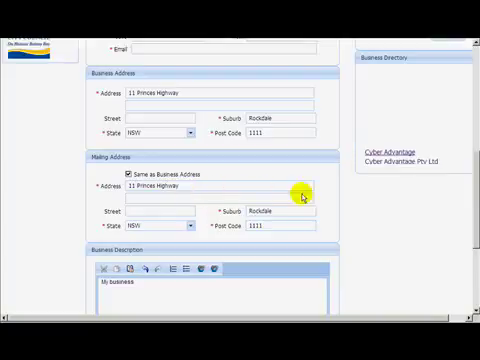
scroll("down", 3)
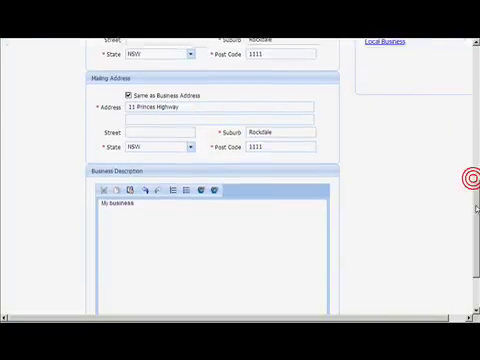
scroll("down", 3)
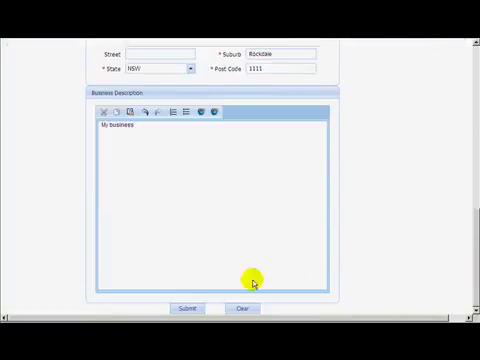
left_click(186, 308)
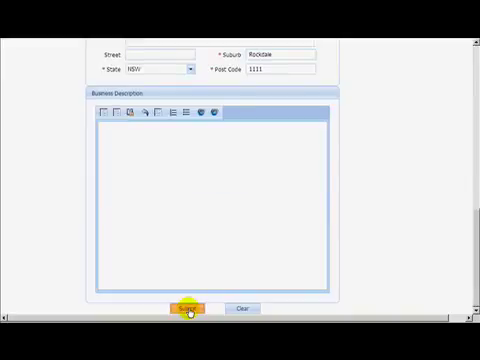
left_click(188, 306)
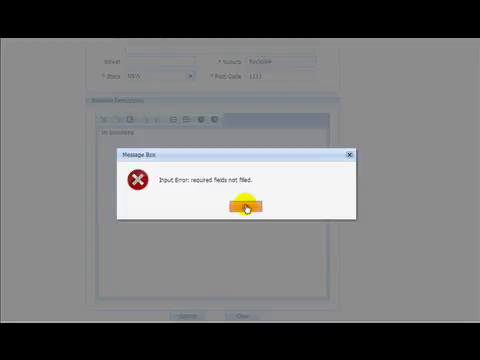
left_click(244, 206)
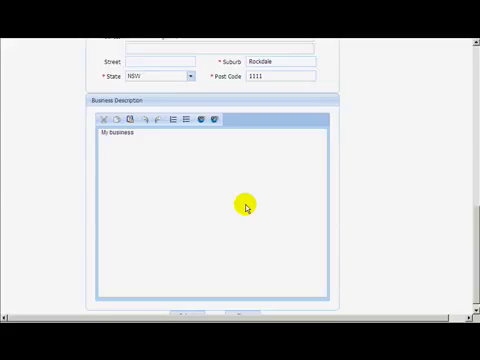
- Enter the contact person details 'Smith' and 'Jon@n' on the application form
scroll("up", 3)
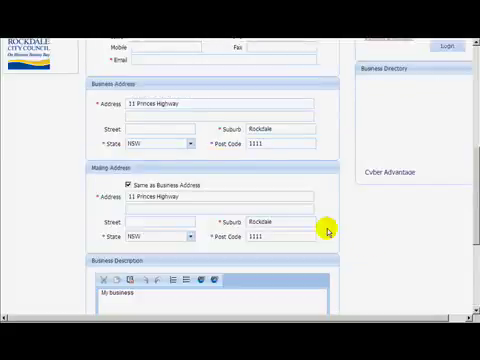
scroll("up", 3)
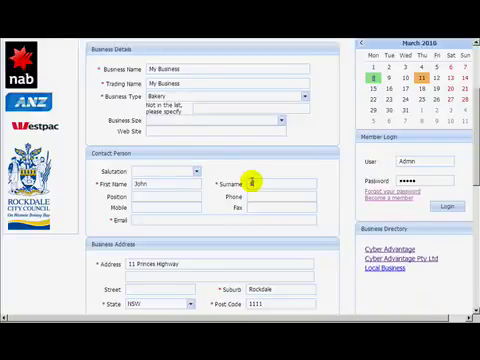
type("Smith")
left_click(224, 218)
type("f")
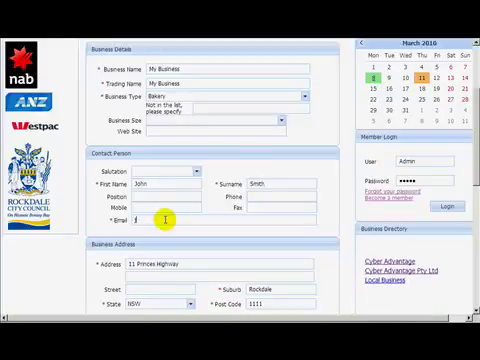
type("Jon@n")
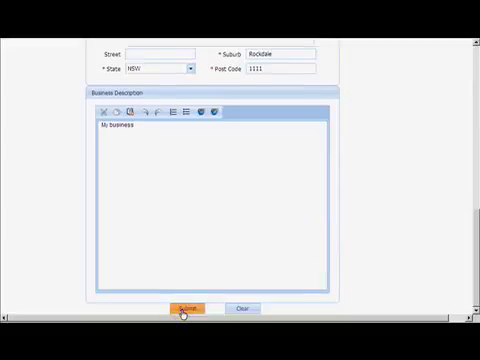
- Submit the membership application and acknowledge the 'Membership Application submitted' message
left_click(188, 306)
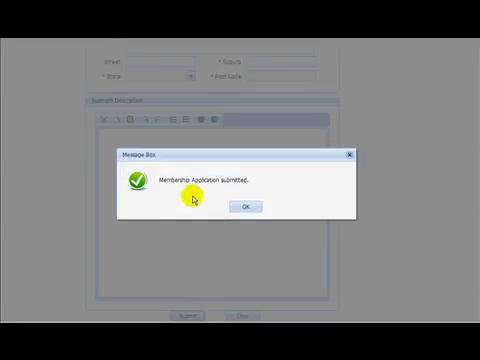
mouse_move(192, 196)
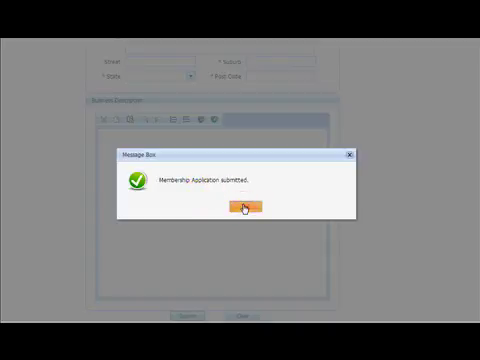
left_click(240, 206)
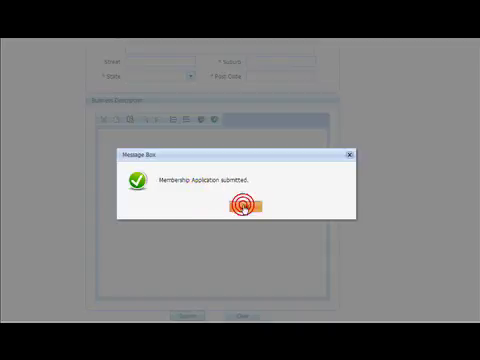
left_click(240, 204)
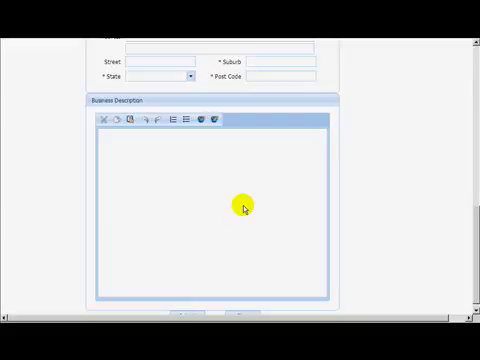
mouse_move(244, 206)
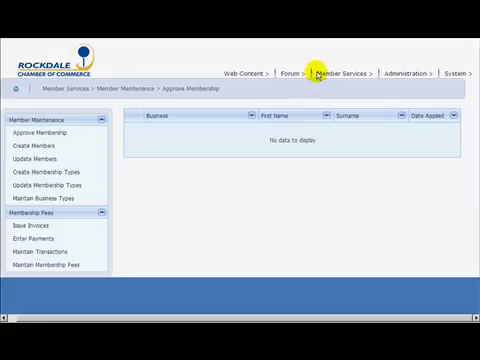
- Reload Approve Membership so the pending My Business application appears, and select it
left_click(336, 72)
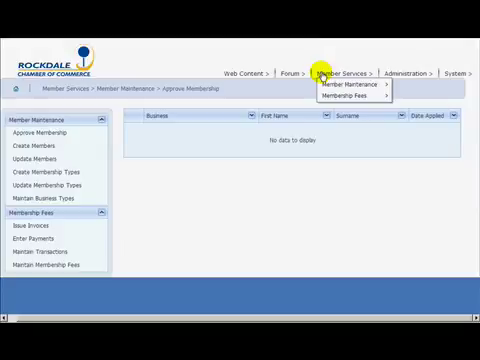
mouse_move(348, 86)
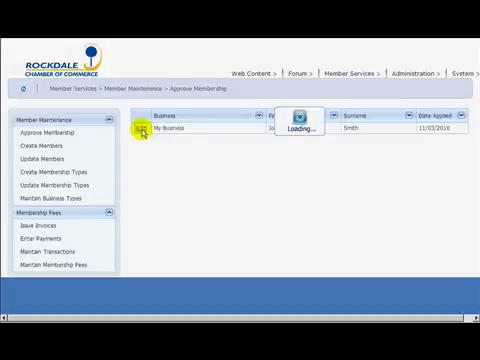
left_click(142, 128)
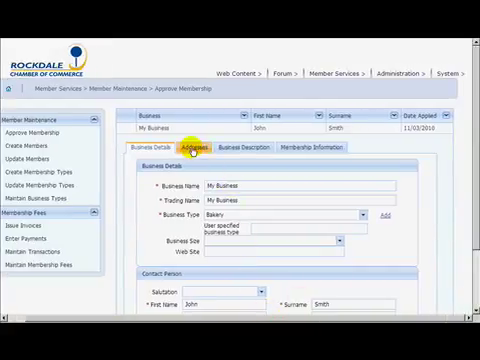
- Review the My Business application's address details
left_click(198, 148)
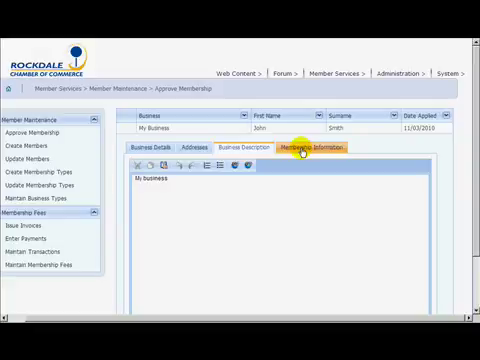
- Review the application's Membership Information, choosing Gold Member with user name and password
left_click(308, 148)
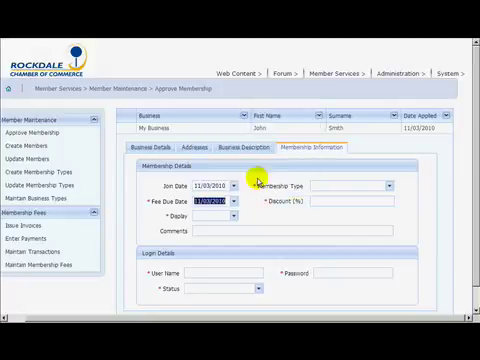
mouse_move(224, 216)
type("mybusiness")
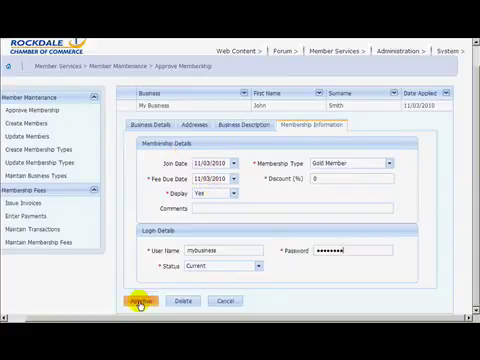
- Approve the application, creating the new member record and emptying the list
left_click(136, 300)
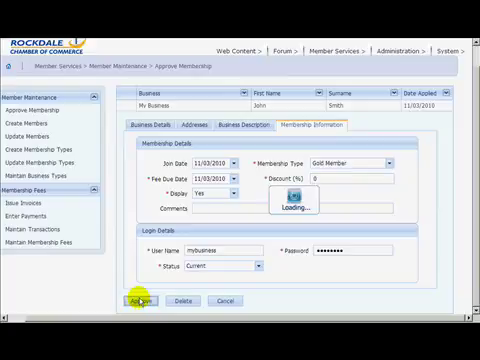
left_click(136, 300)
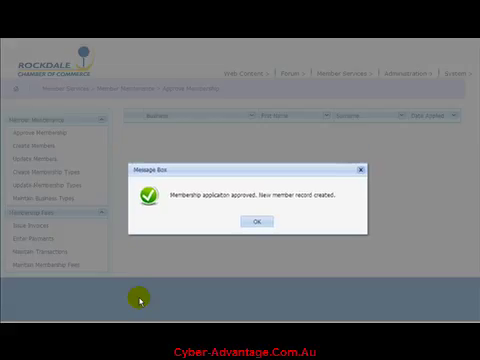
mouse_move(176, 198)
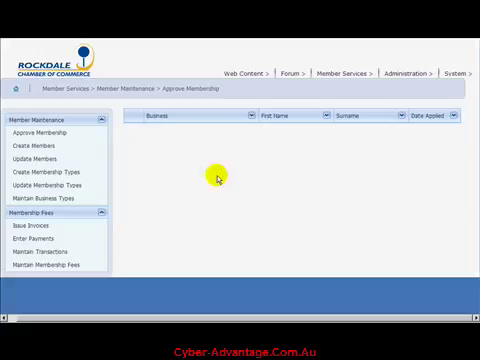
mouse_move(428, 136)
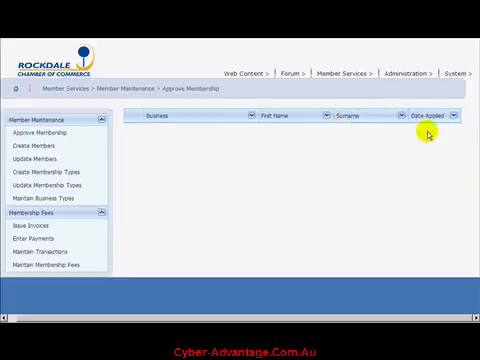
mouse_move(198, 168)
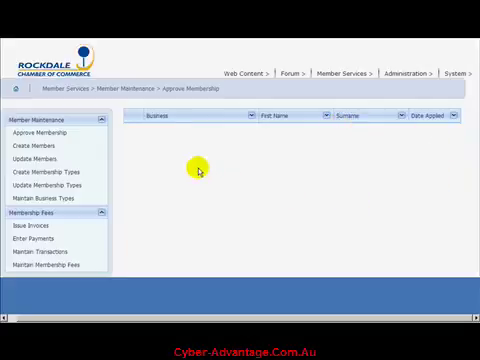